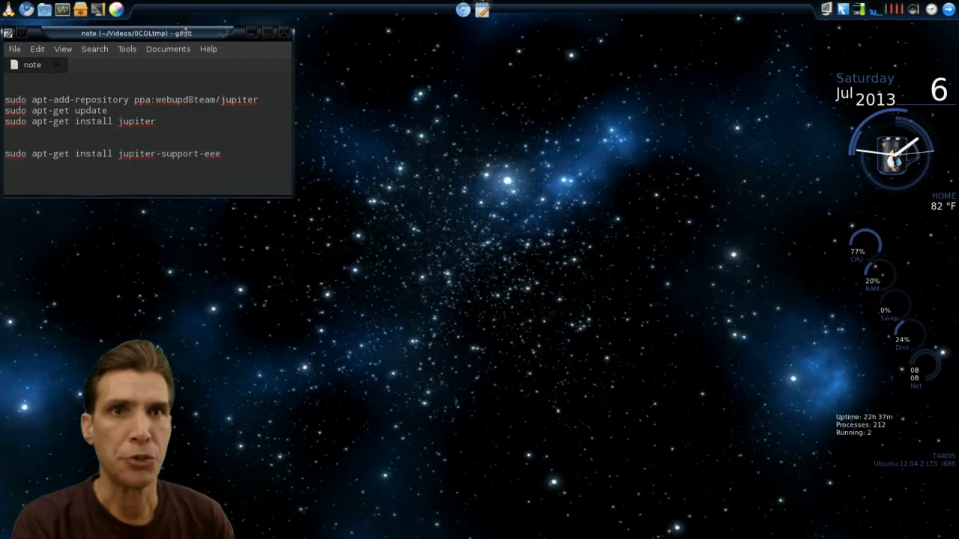
Move the gedit note with the Jupiter install commands to the screen centre.
drag(147, 33, 495, 150)
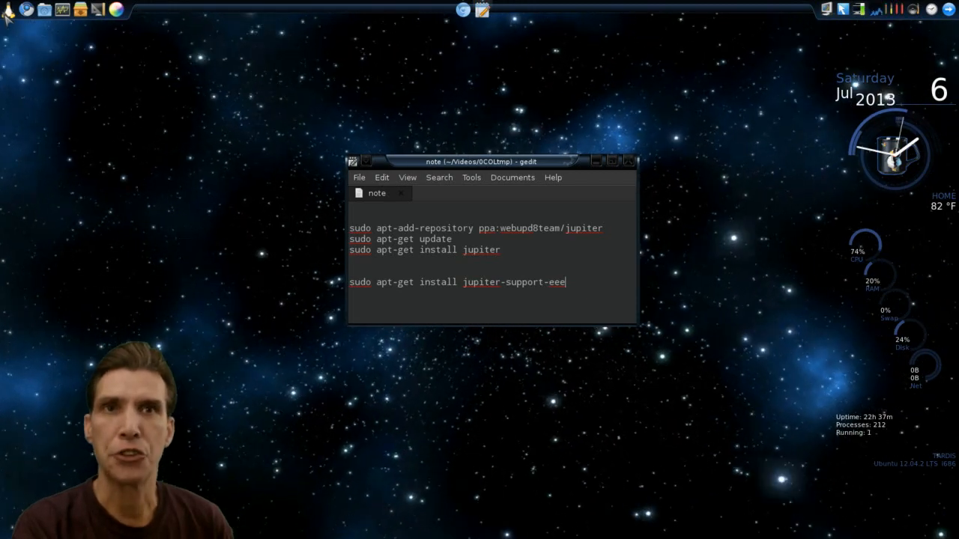
Search the applications menu for 'jup' to find the Jupiter applet.
click(7, 9)
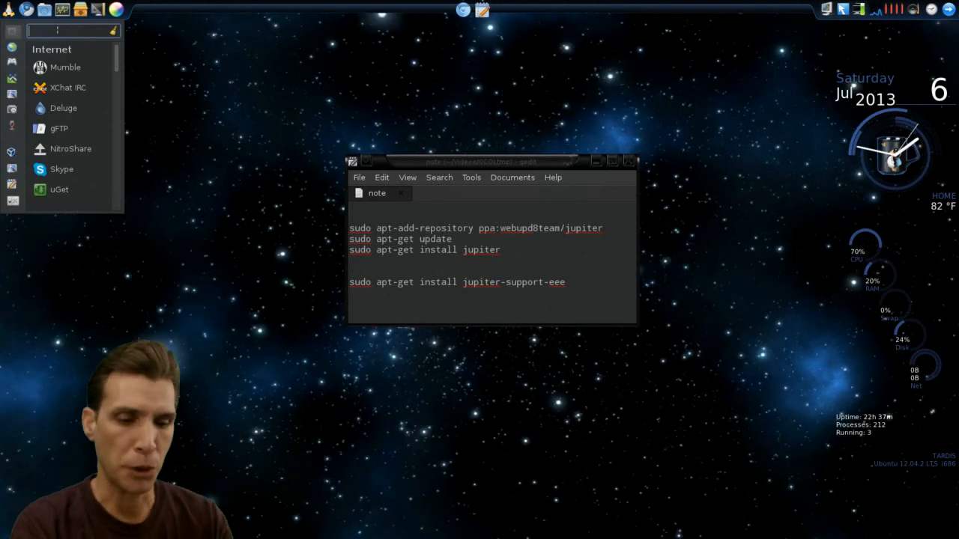
text(jup)
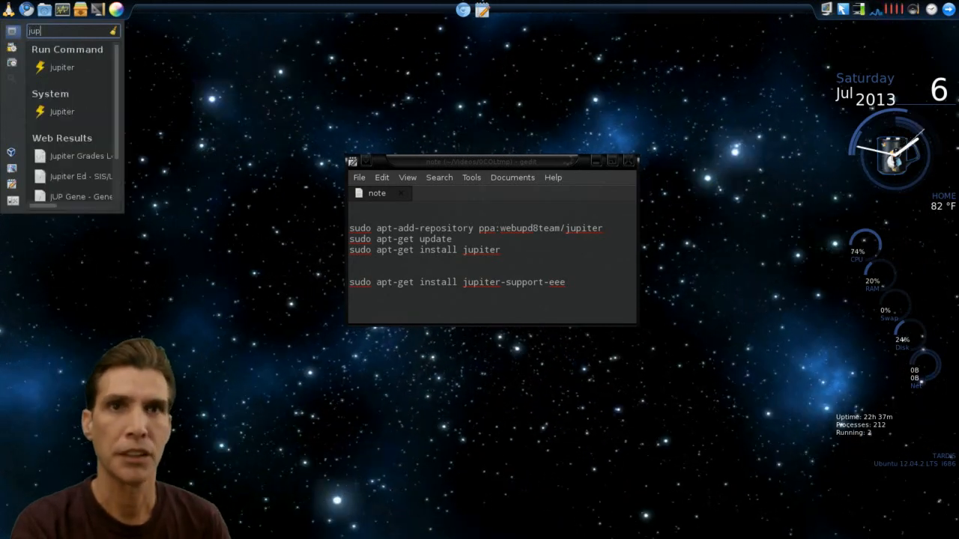
mouse_move(63, 111)
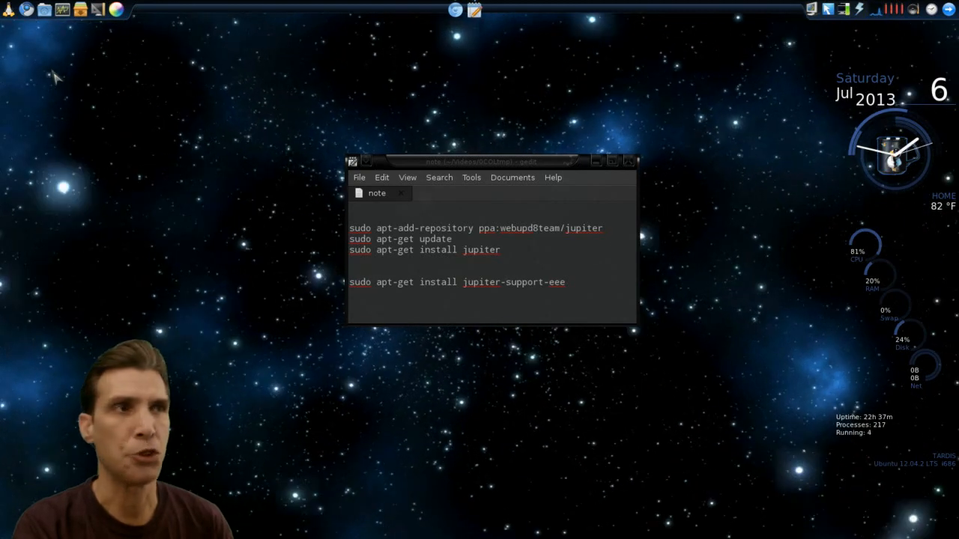
mouse_move(497, 93)
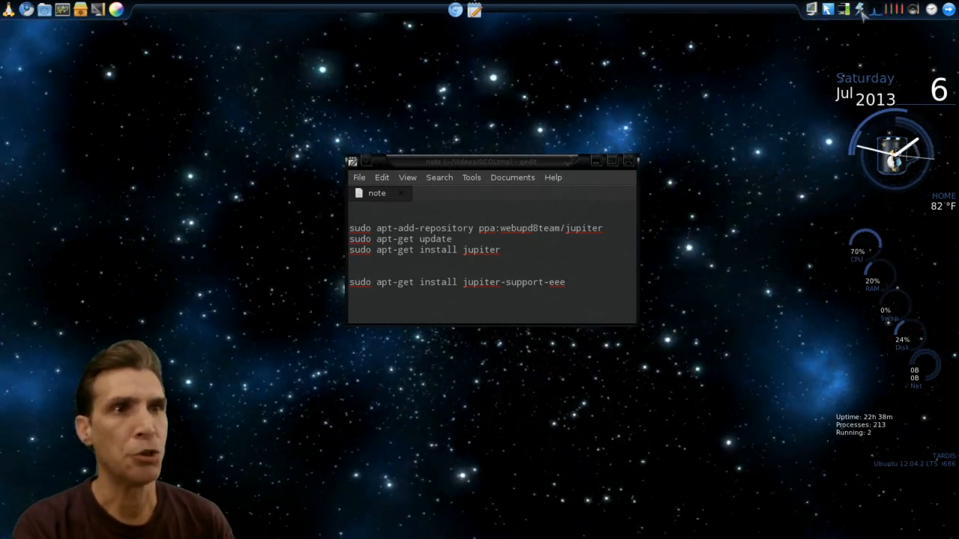
Show the Jupiter tray applet's options with Performance, Devices and display settings.
click(596, 160)
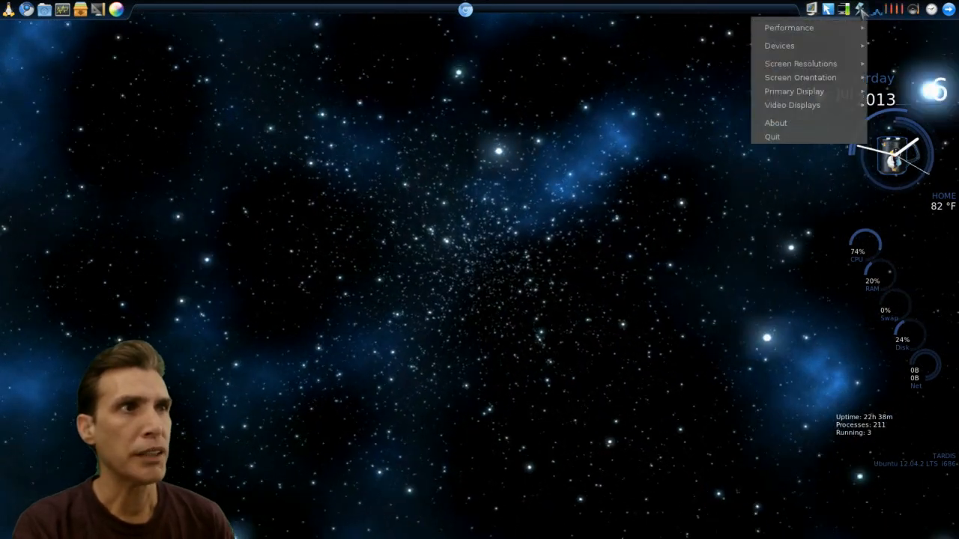
mouse_move(788, 27)
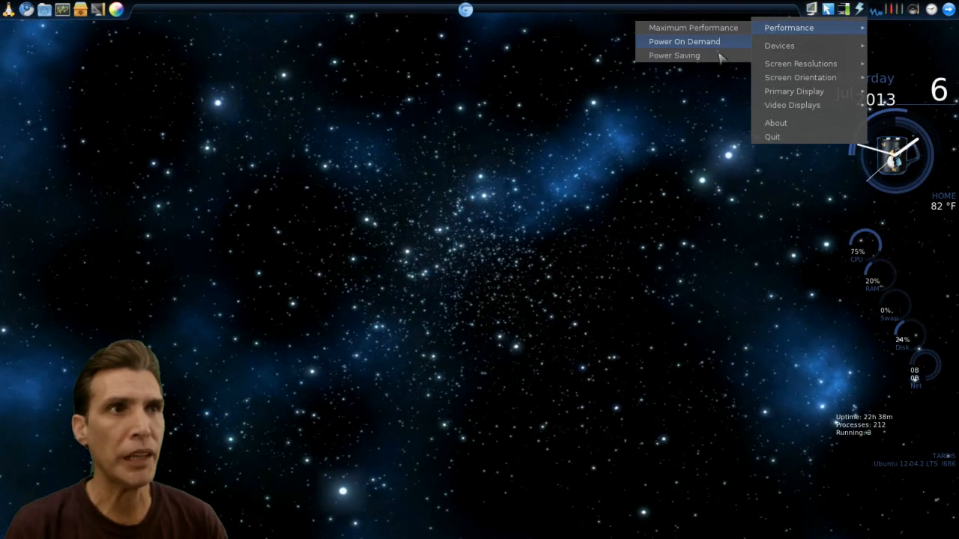
mouse_move(674, 54)
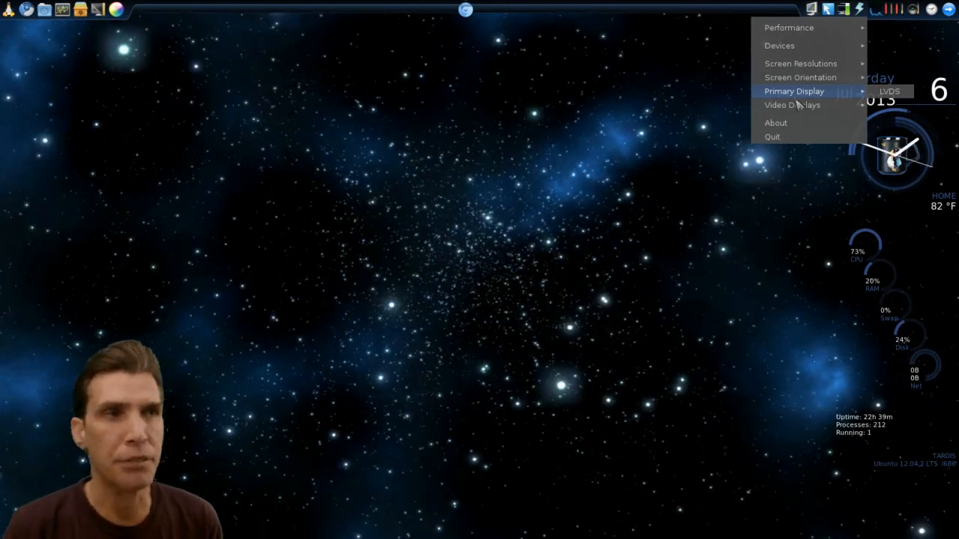
mouse_move(791, 105)
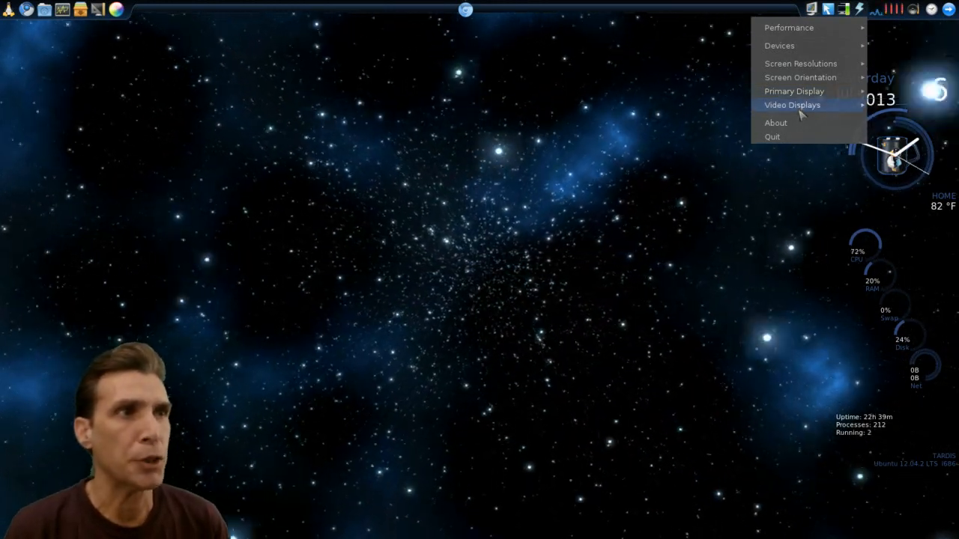
mouse_move(802, 91)
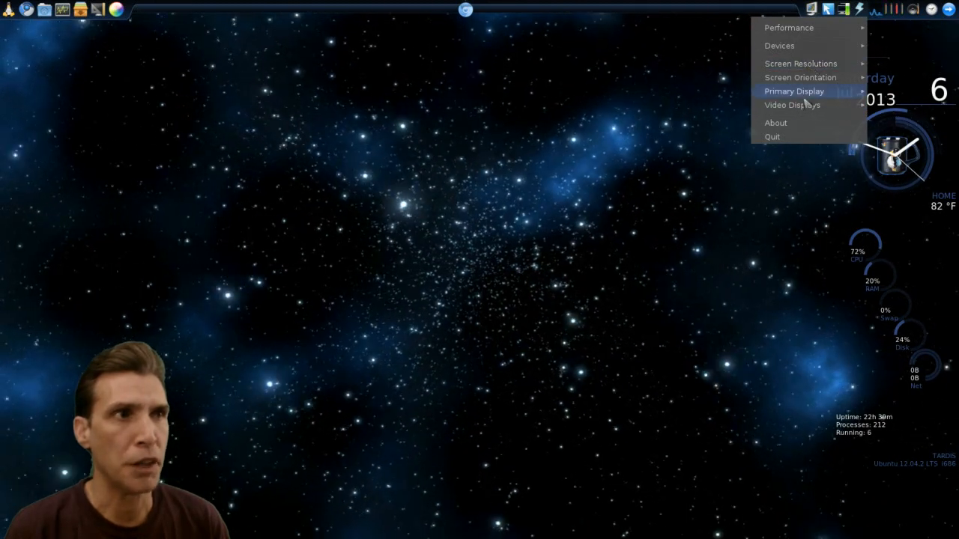